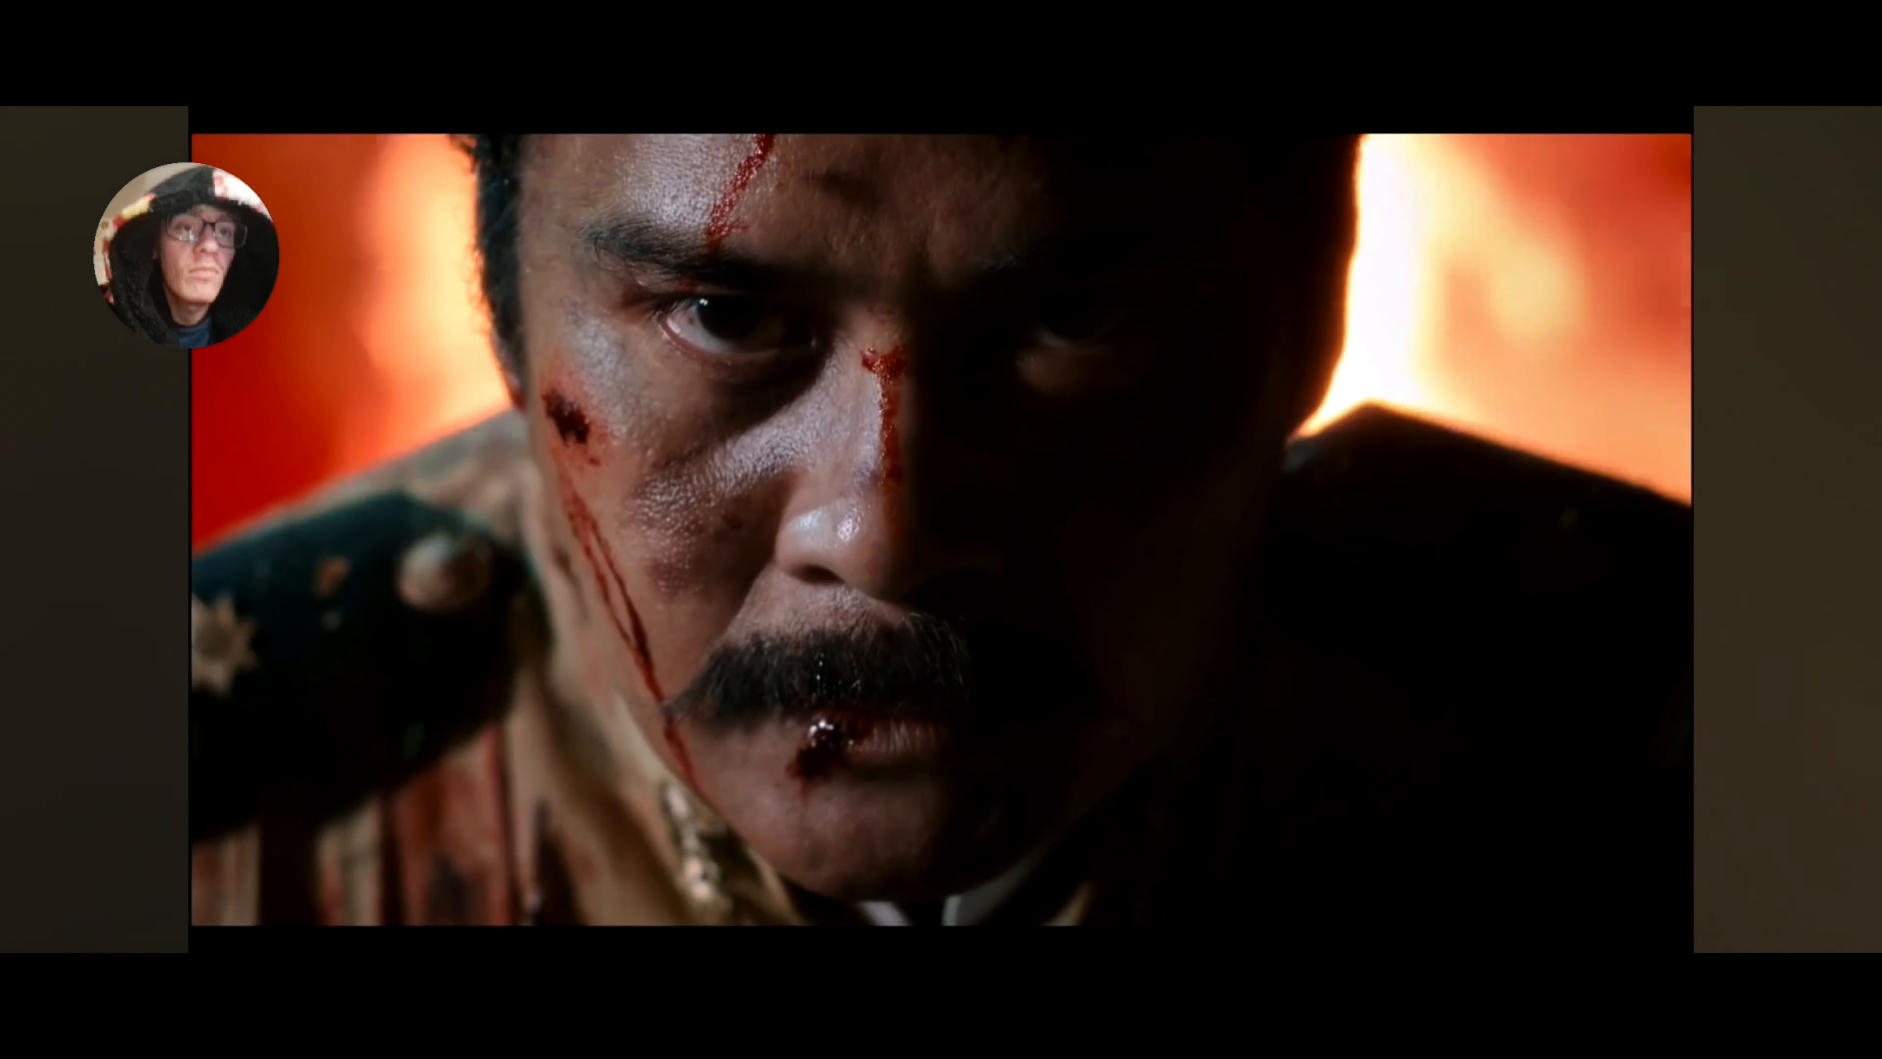
# Let the HENERAL LUNA Official Trailer play, then pause it at 2:06 of 2:14.
pyautogui.click(940, 528)
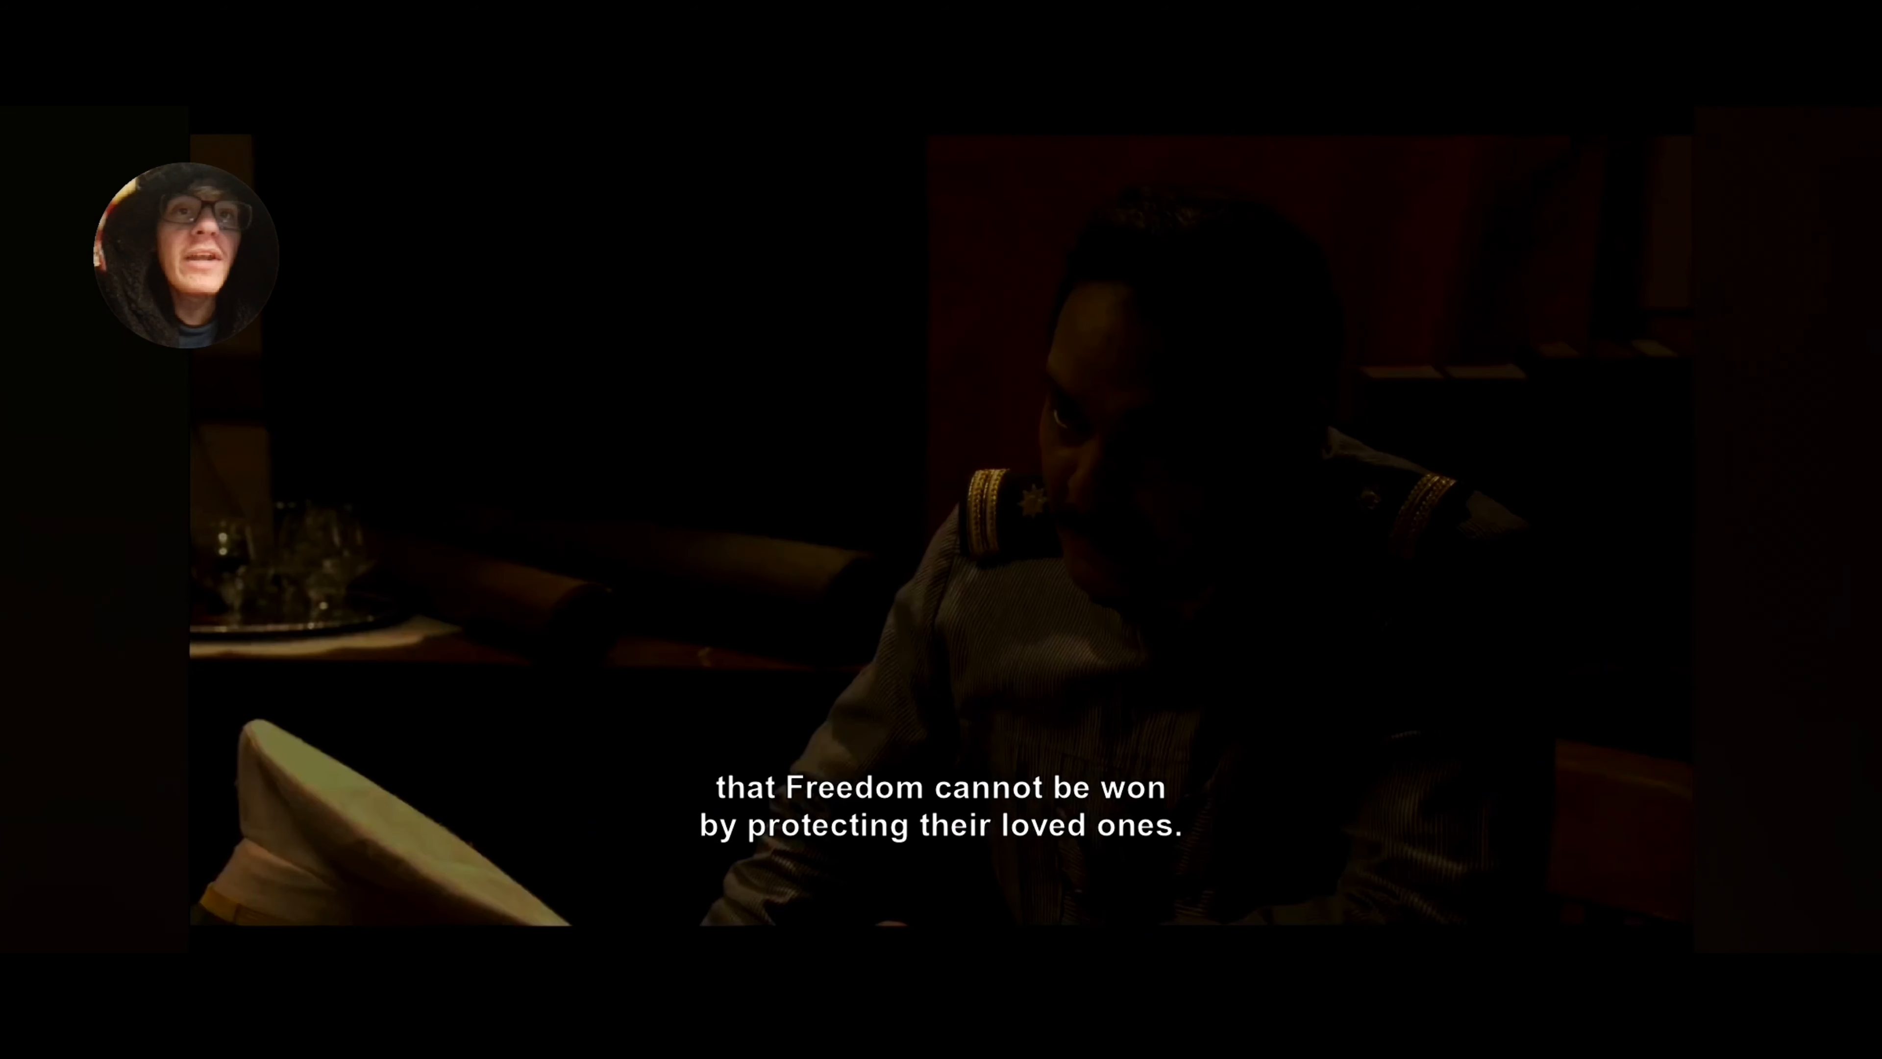
pyautogui.click(1019, 653)
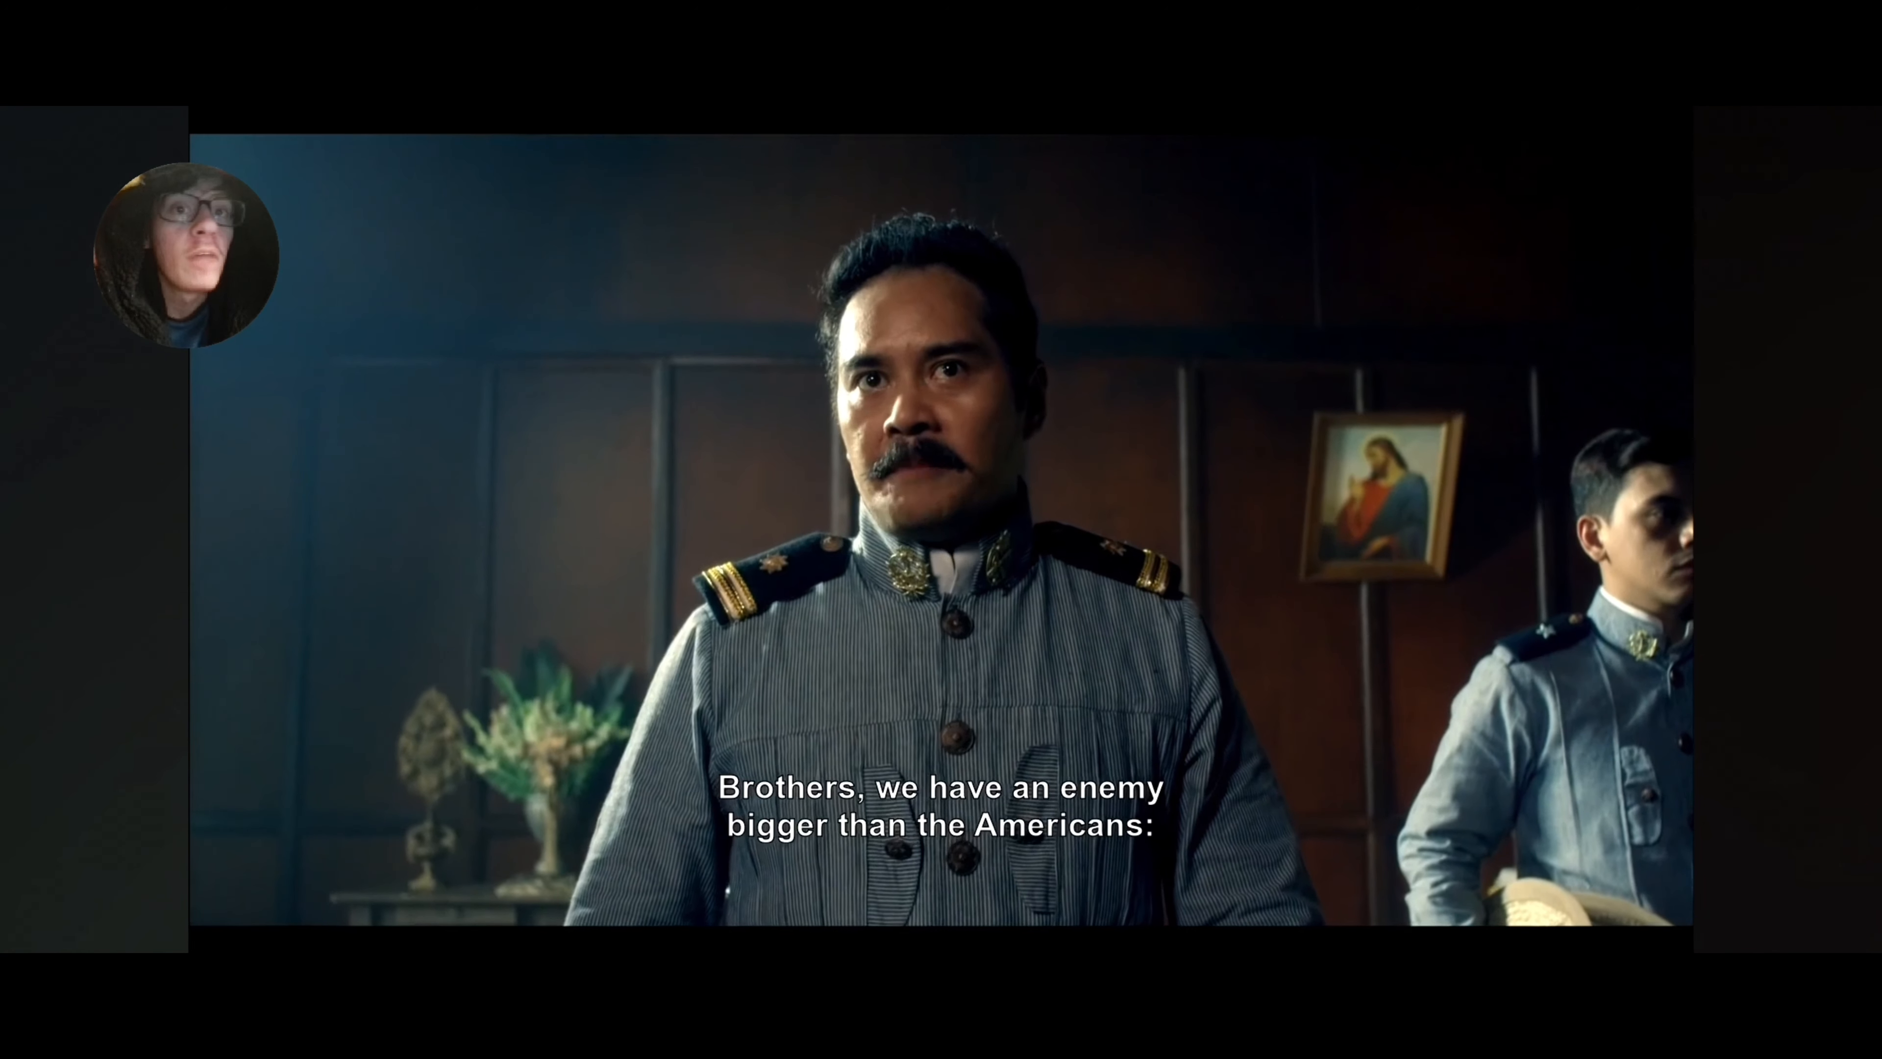
pyautogui.click(940, 530)
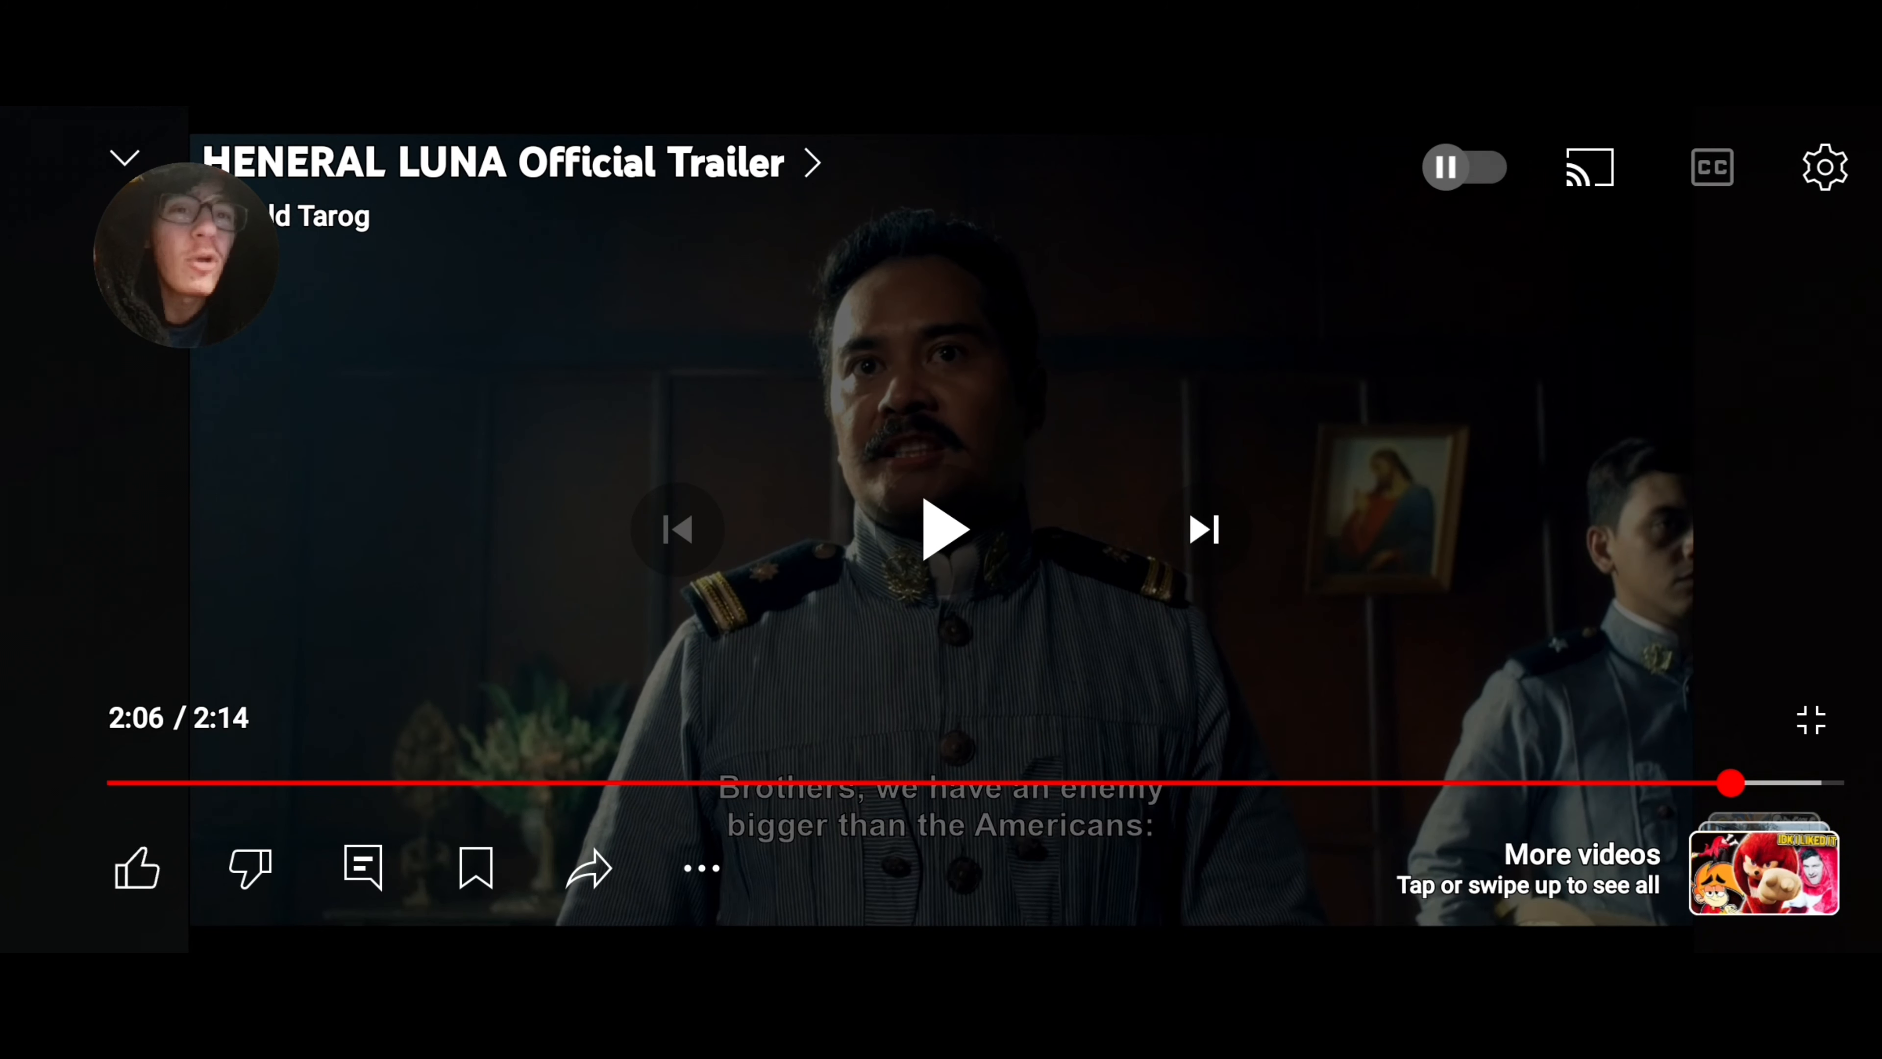